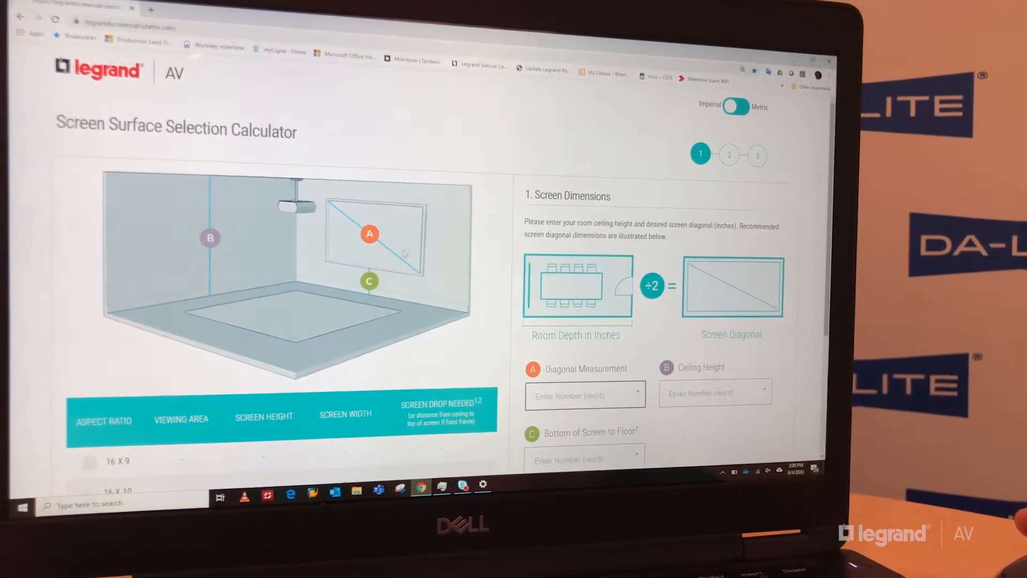
Step: Enter a 120" diagonal, 144" ceiling height and 48" screen bottom height
scroll(down, 3)
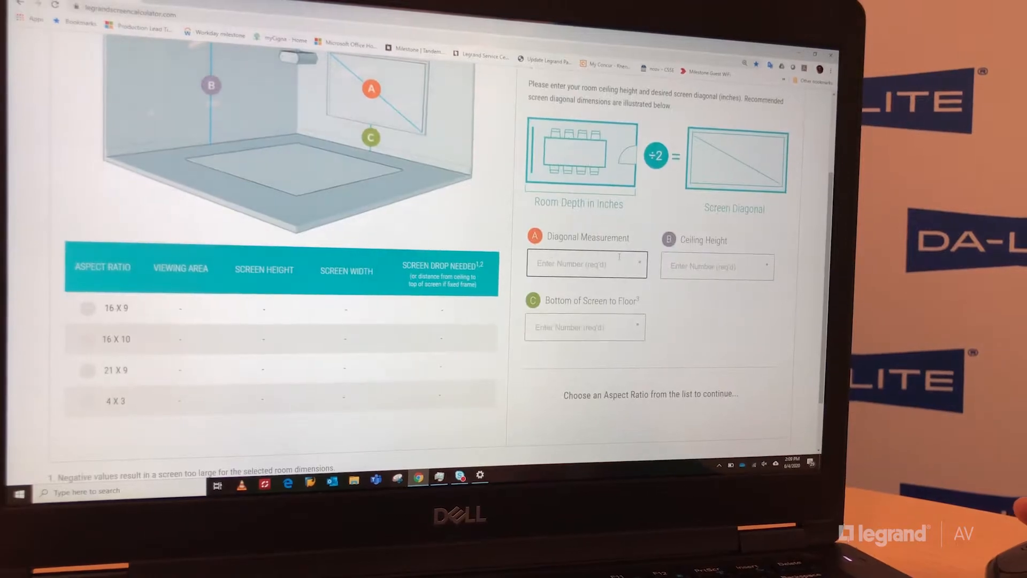
scroll(up, 3)
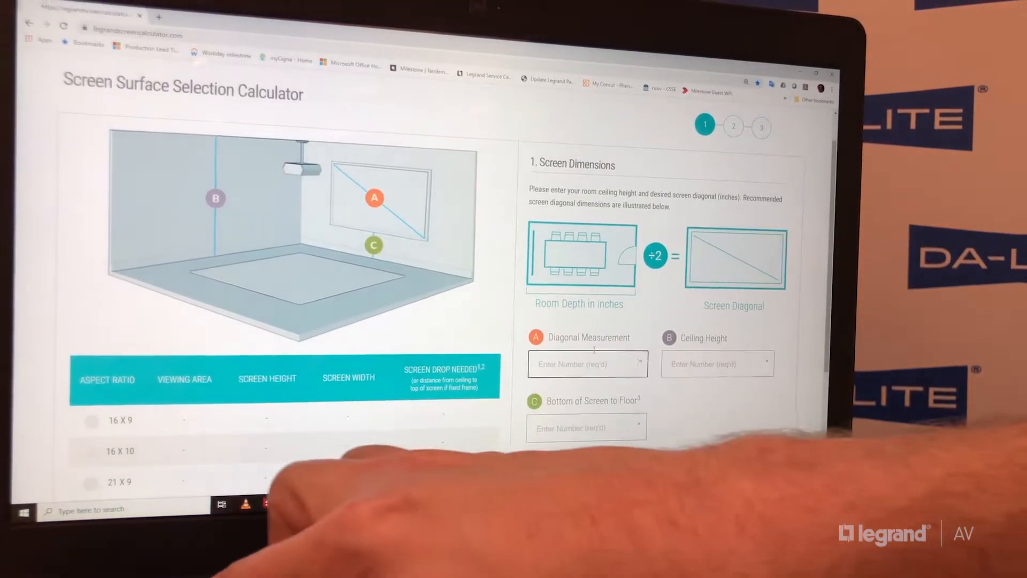
text(120")
click(717, 364)
text(144")
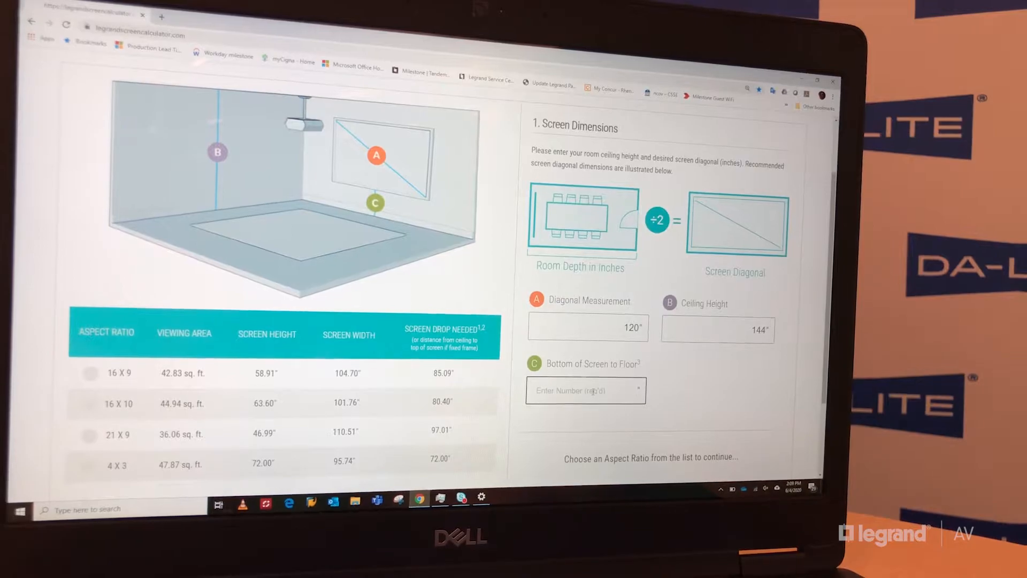
text(48")
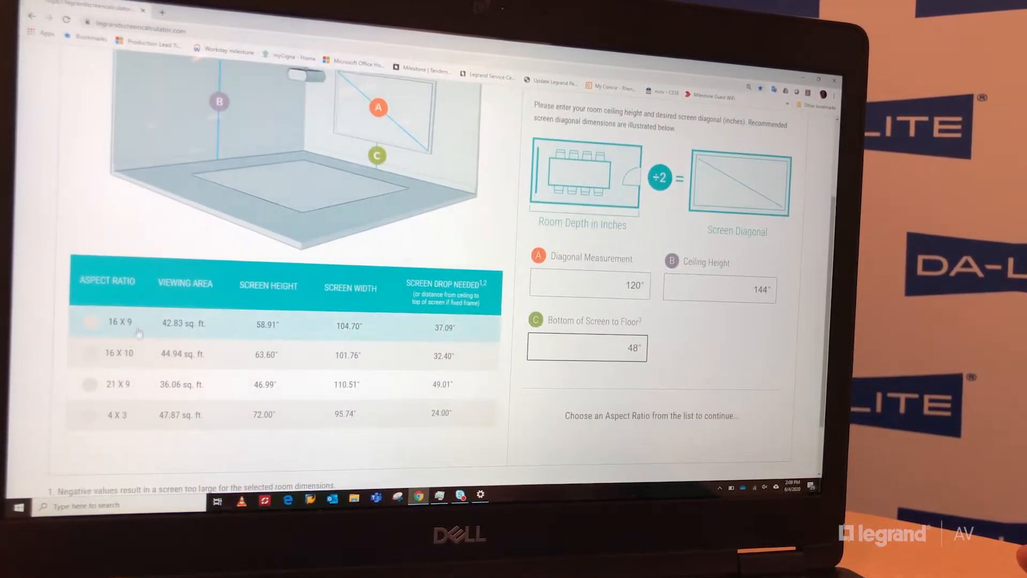
Step: Select the 16 X 9 aspect ratio and continue to Projector Details
click(142, 417)
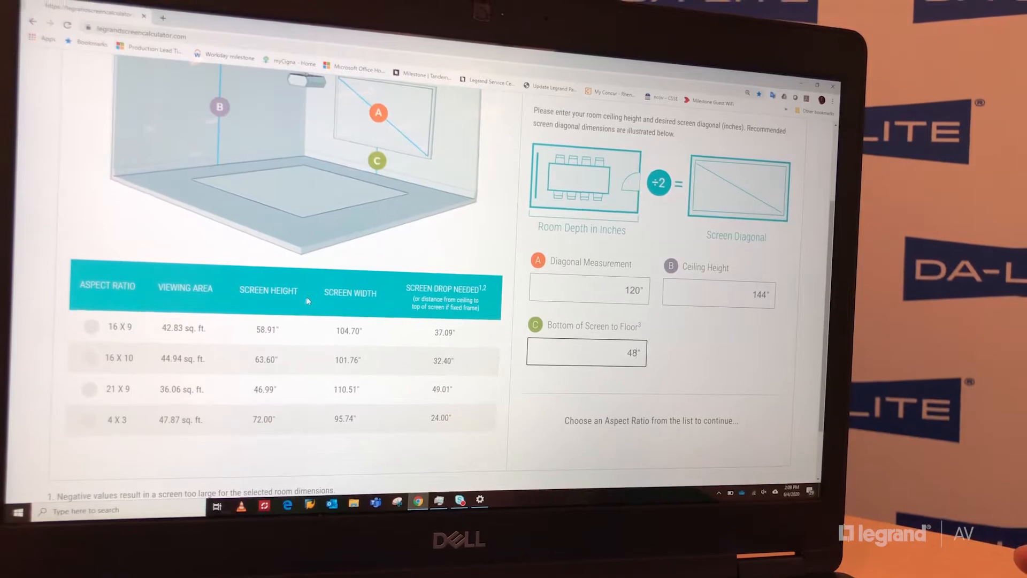
click(89, 330)
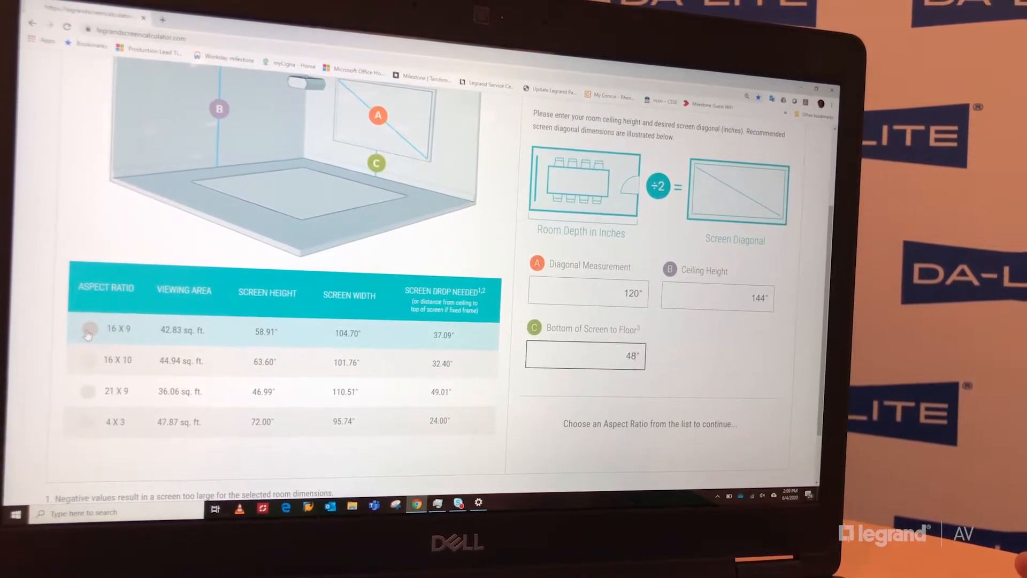
click(88, 330)
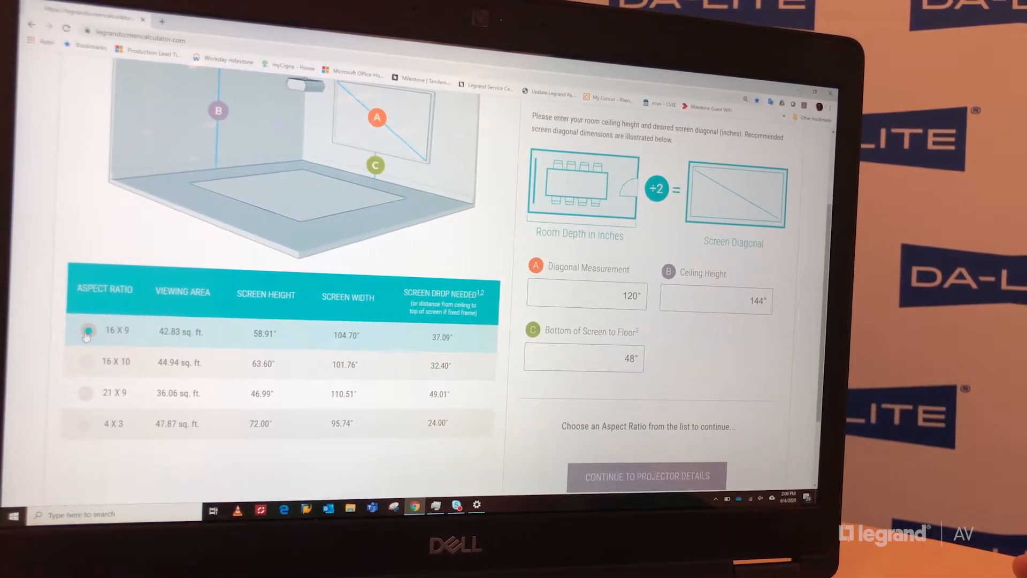
click(87, 331)
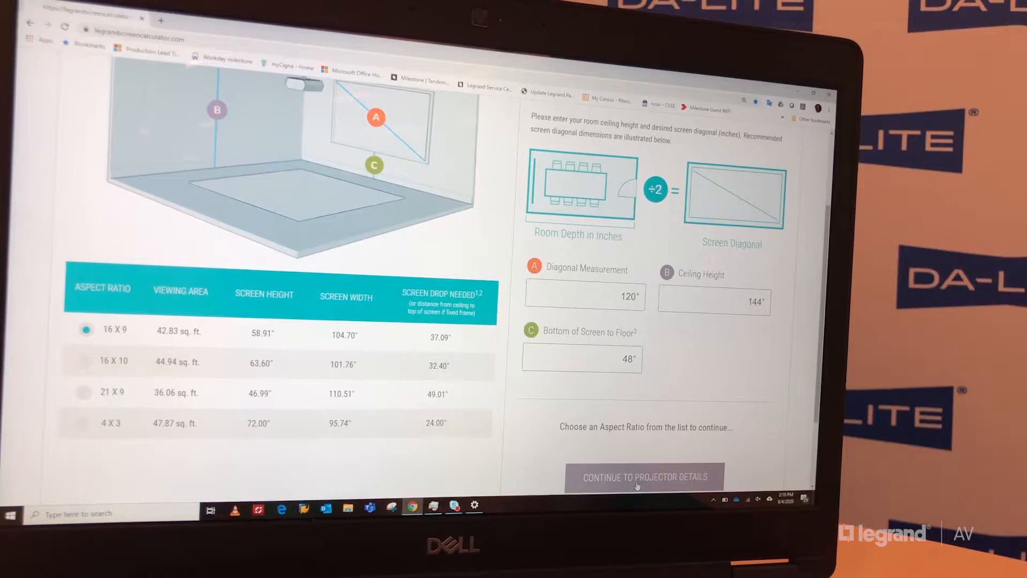
click(645, 476)
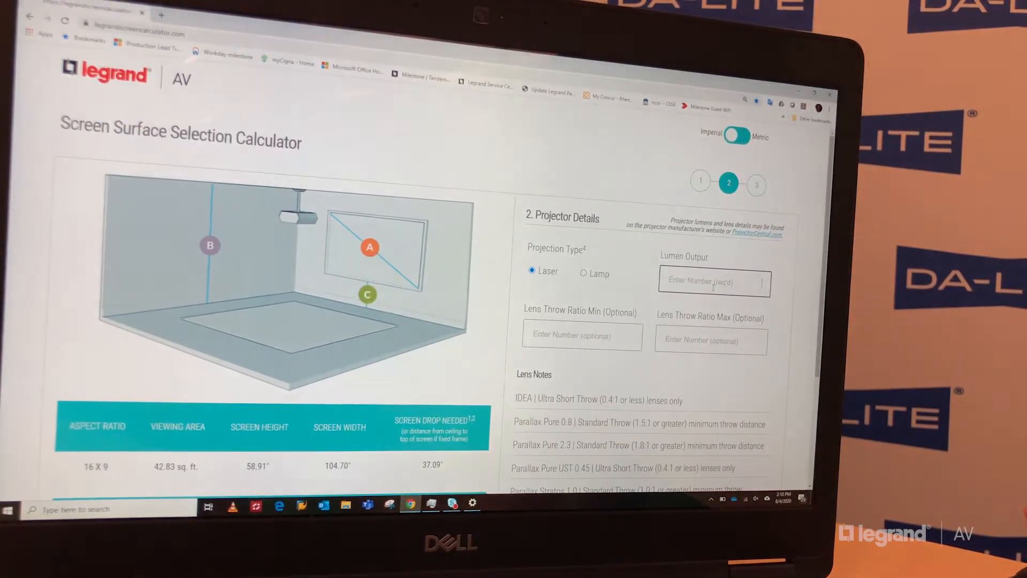
Step: Enter 3000 lumens with throw ratios 1.0 to 2.0 and continue to Screen Gain
text(3)
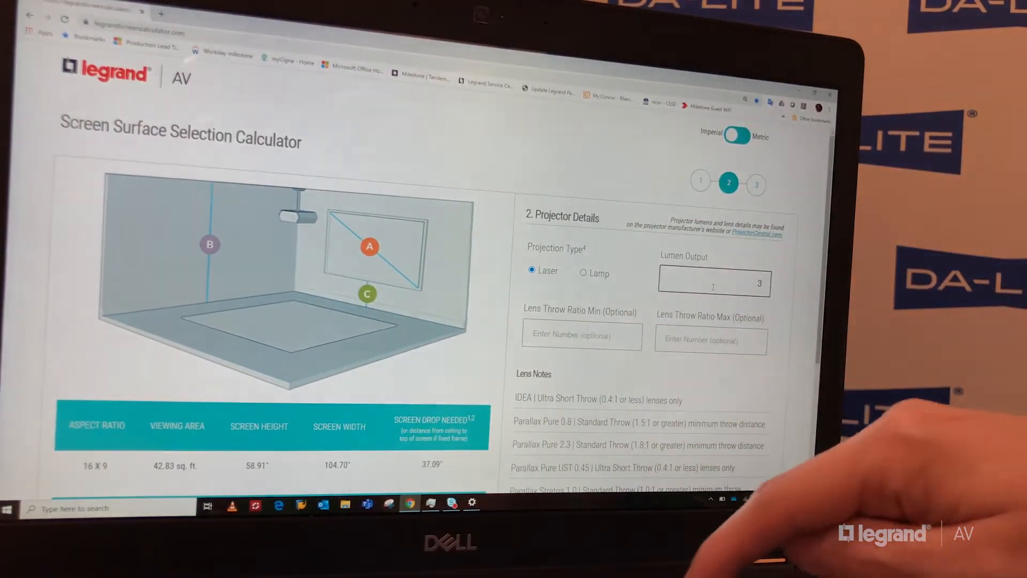
text(000)
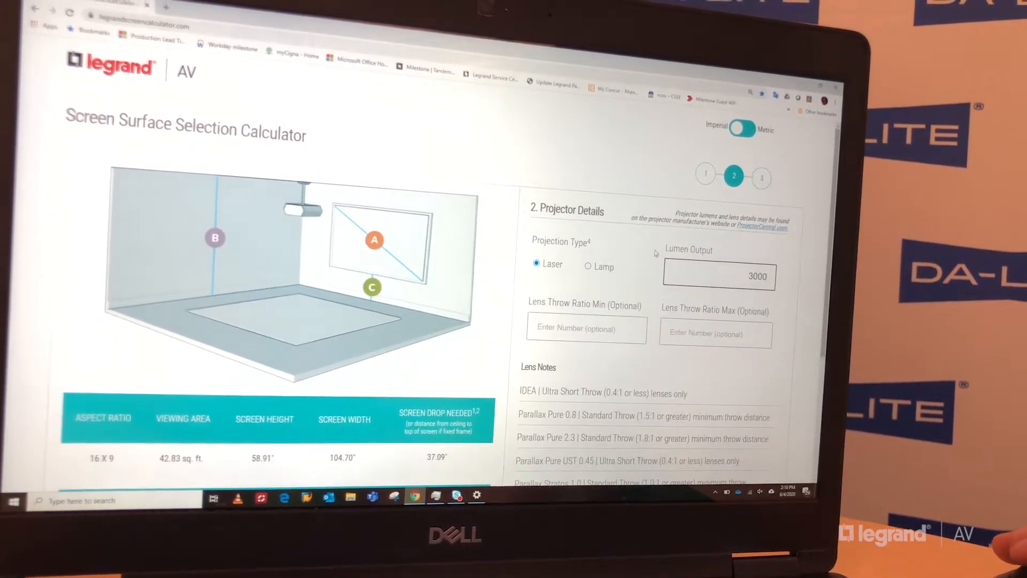
scroll(down, 3)
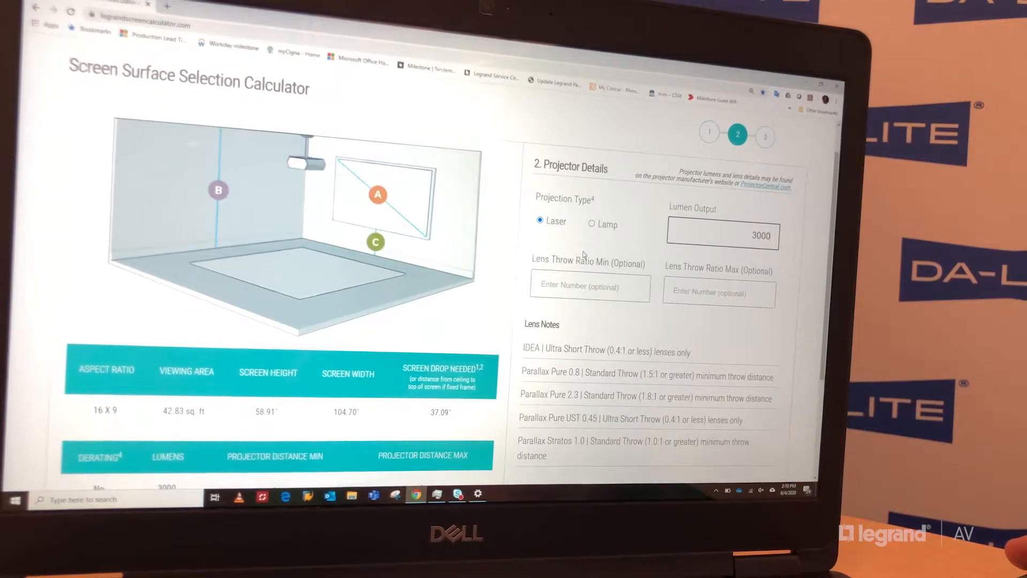
scroll(down, 3)
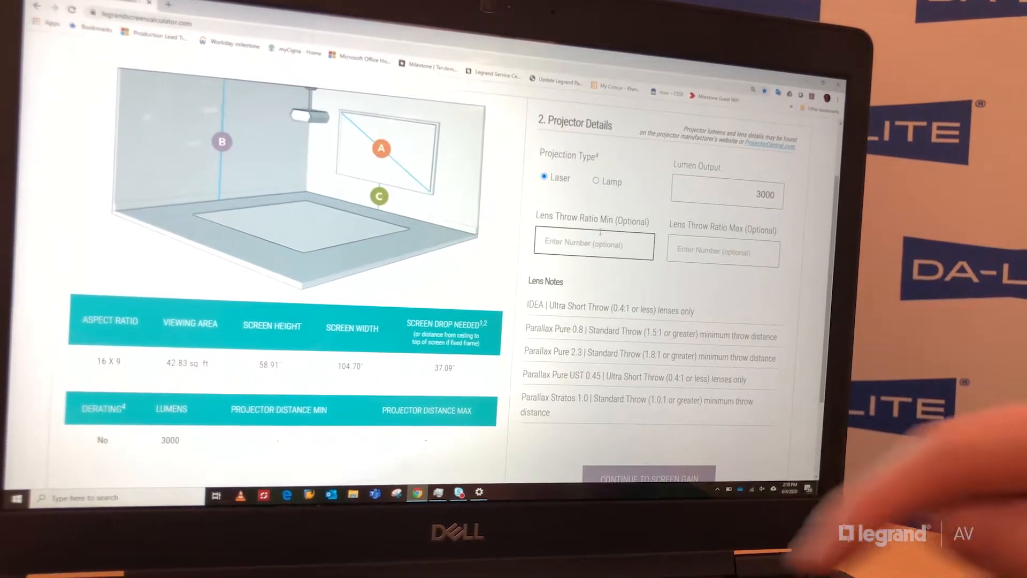
text(1.0)
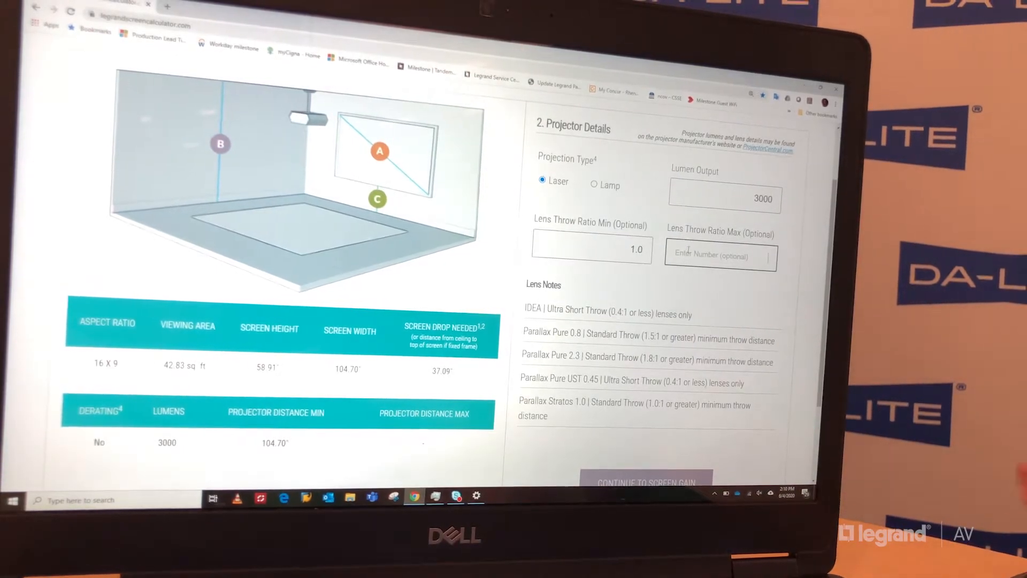
text(2.0)
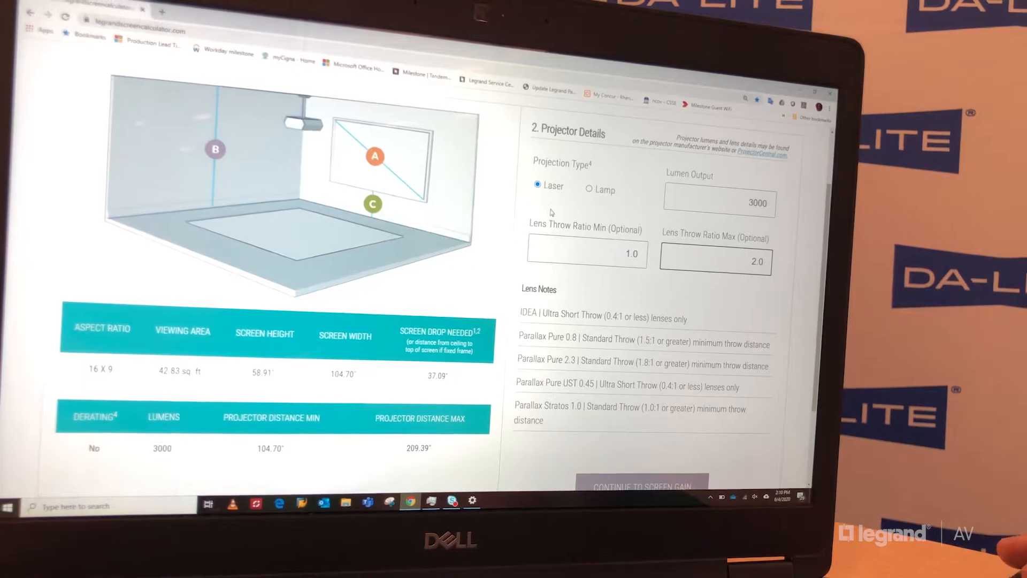
scroll(down, 3)
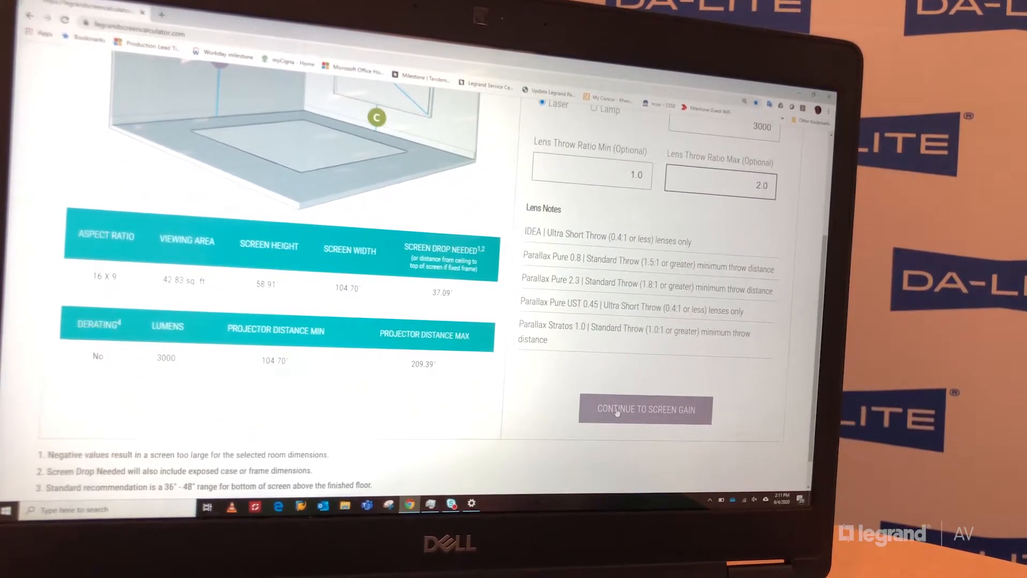
click(645, 409)
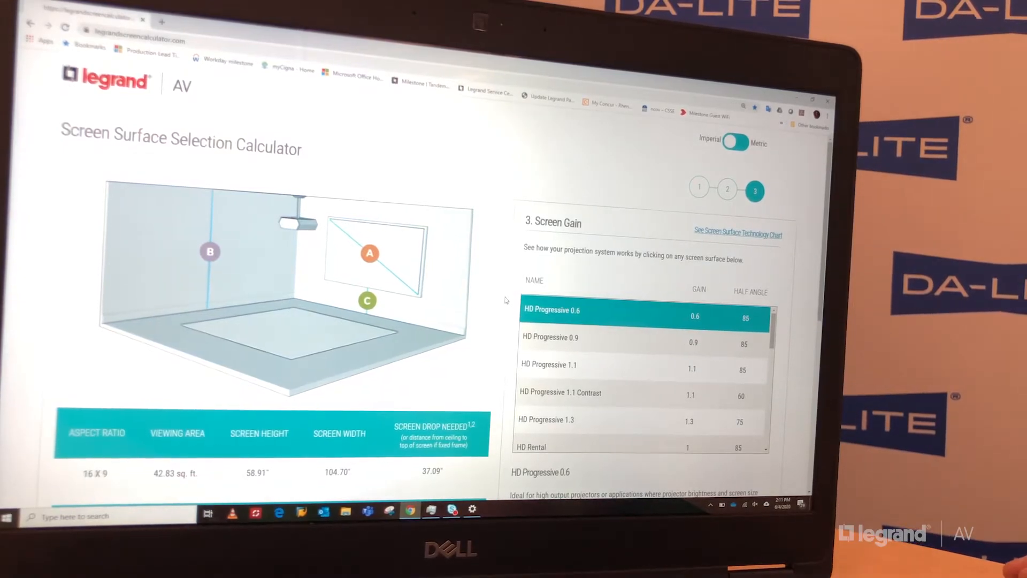
Step: Scroll to the surface list showing HD Progressive 0.6 at an estimated 42.03 fL
scroll(down, 3)
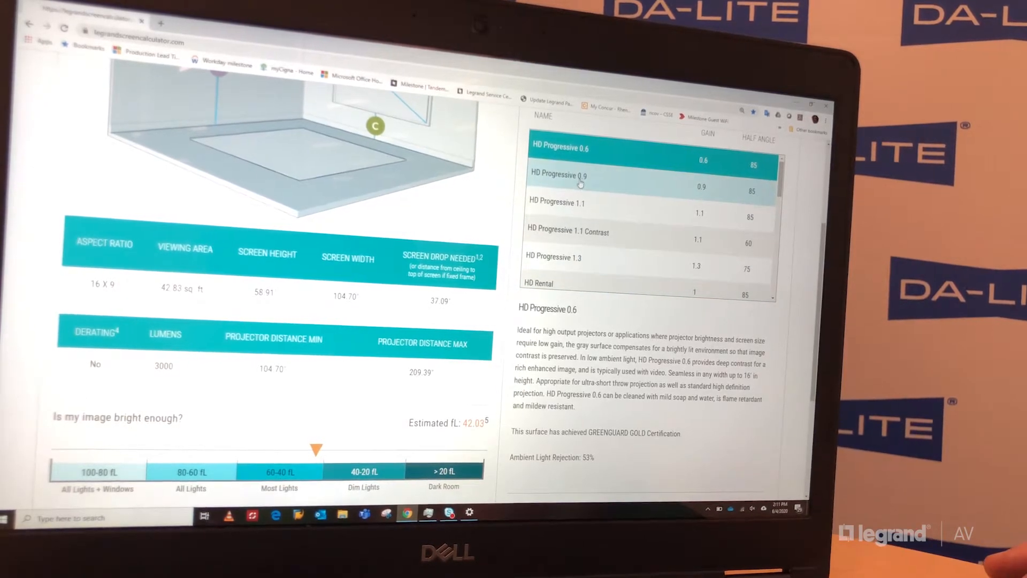
Step: Preview HD Progressive 0.9 (63.04 fL) and 1.1 (77.05 fL), then scroll further down
click(583, 180)
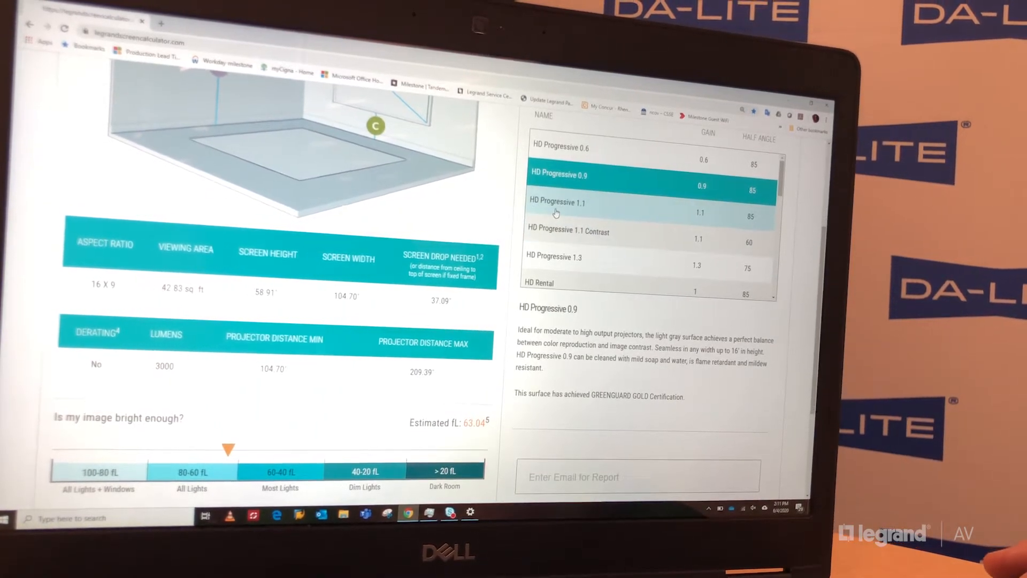
click(556, 207)
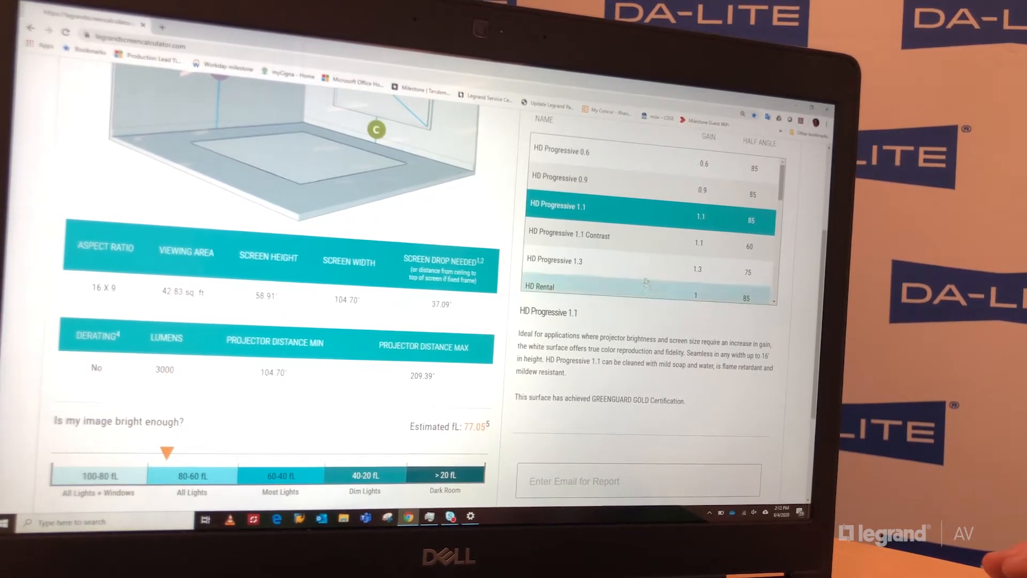
scroll(down, 3)
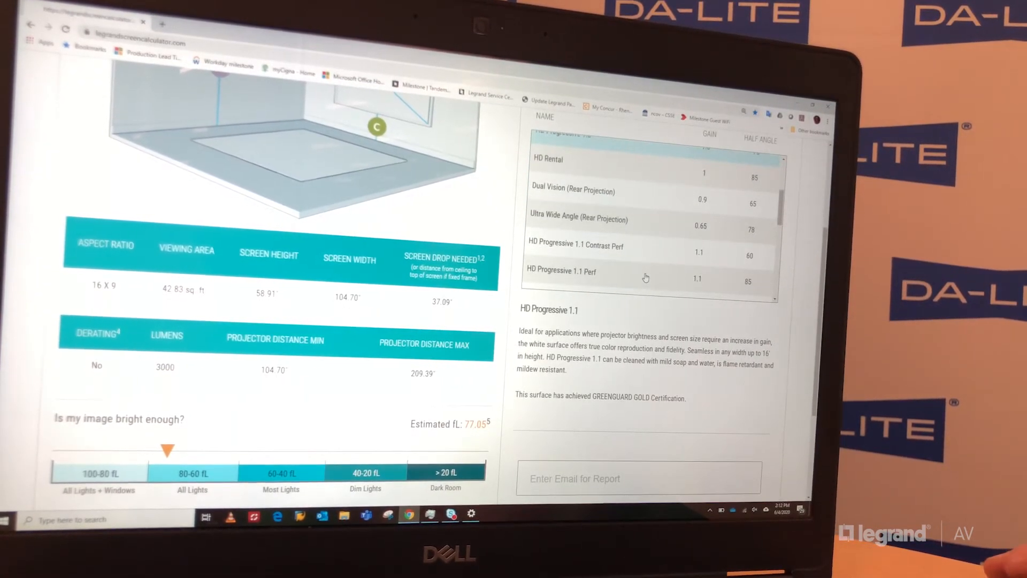
scroll(down, 3)
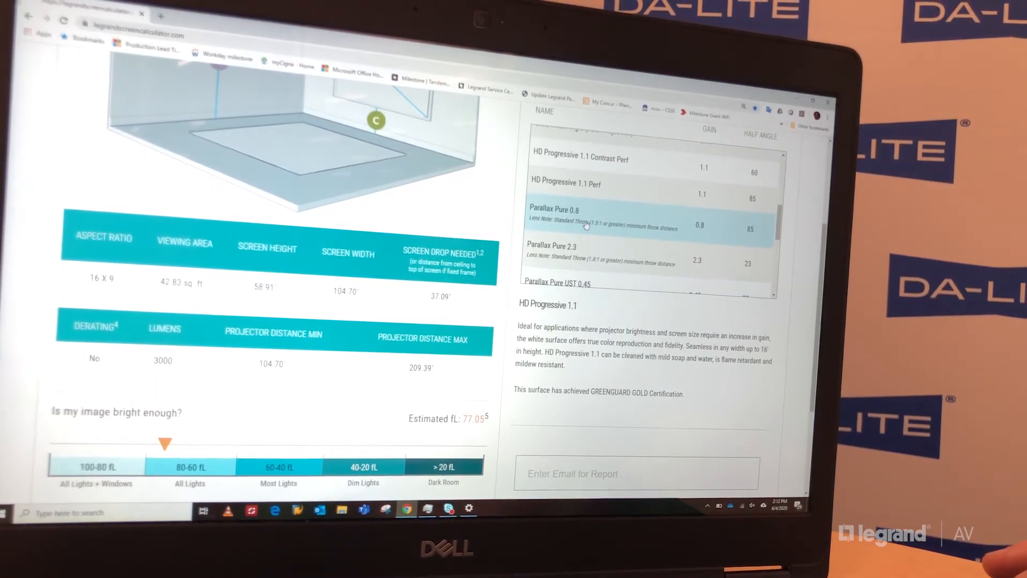
Step: Select Parallax Pure 0.8 and view its 56.03 fL brightness estimate
click(589, 219)
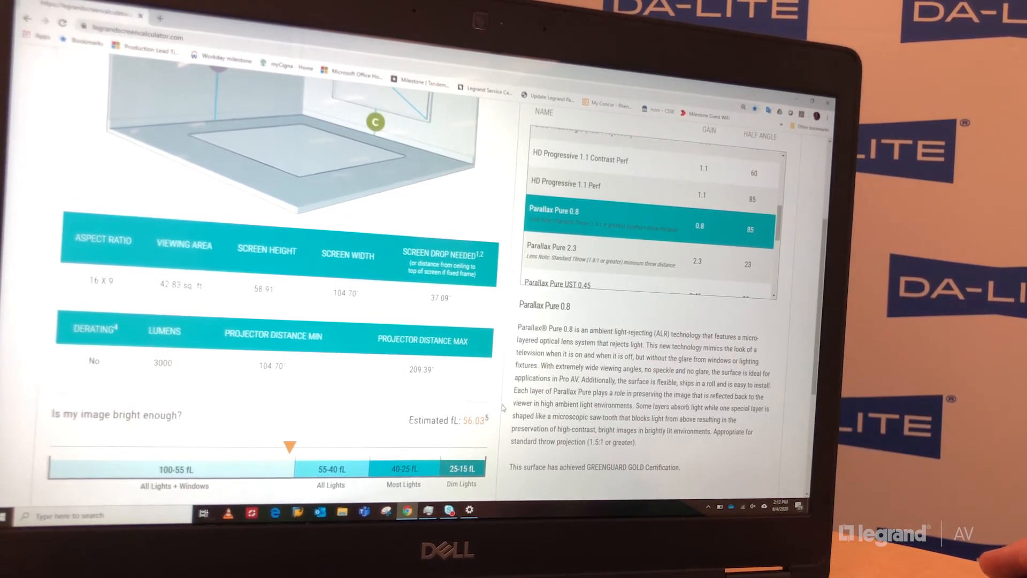
scroll(up, 3)
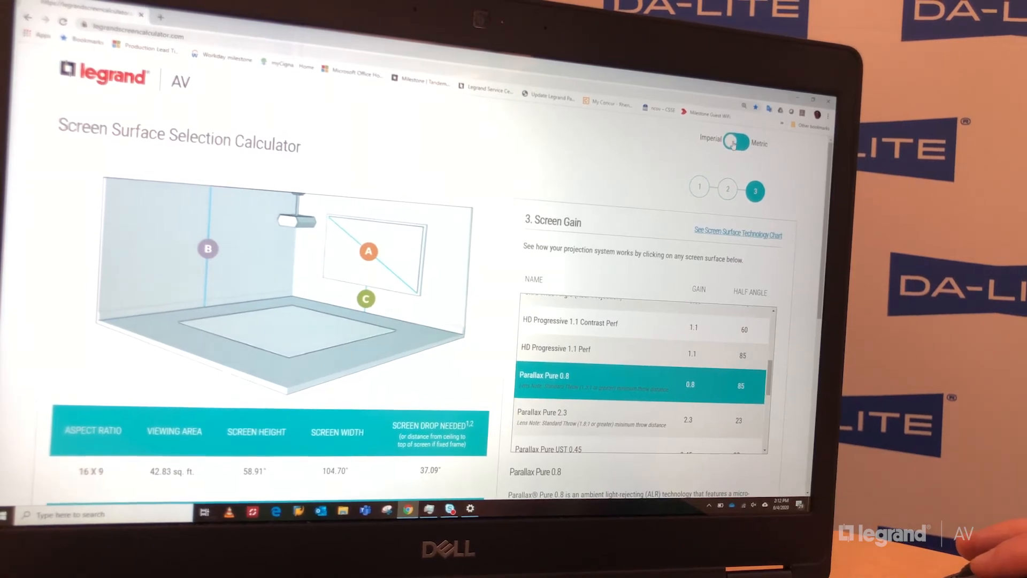
Step: Switch to metric, convert the values, and view the 604.57 LUX estimate
click(739, 143)
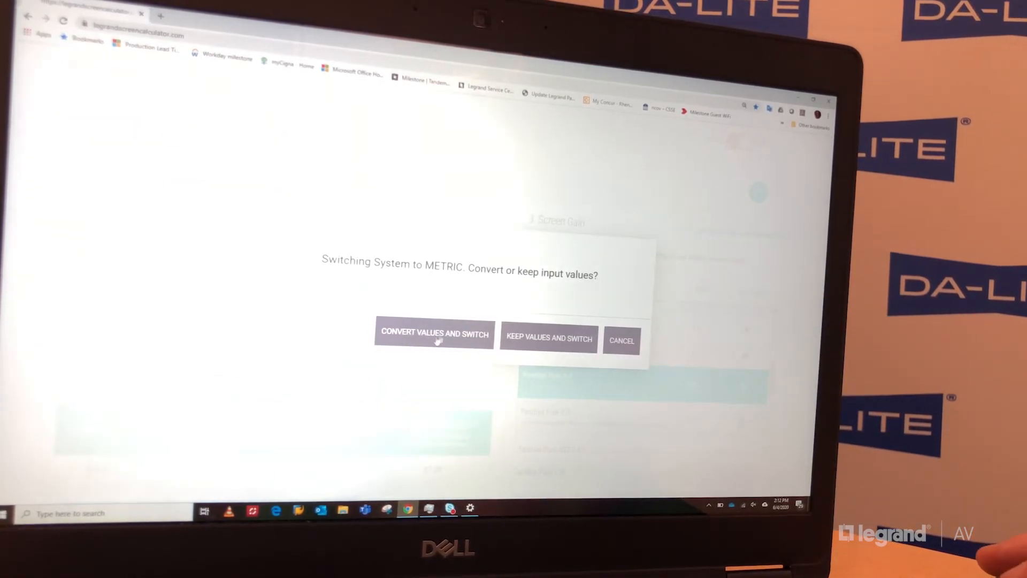
click(434, 333)
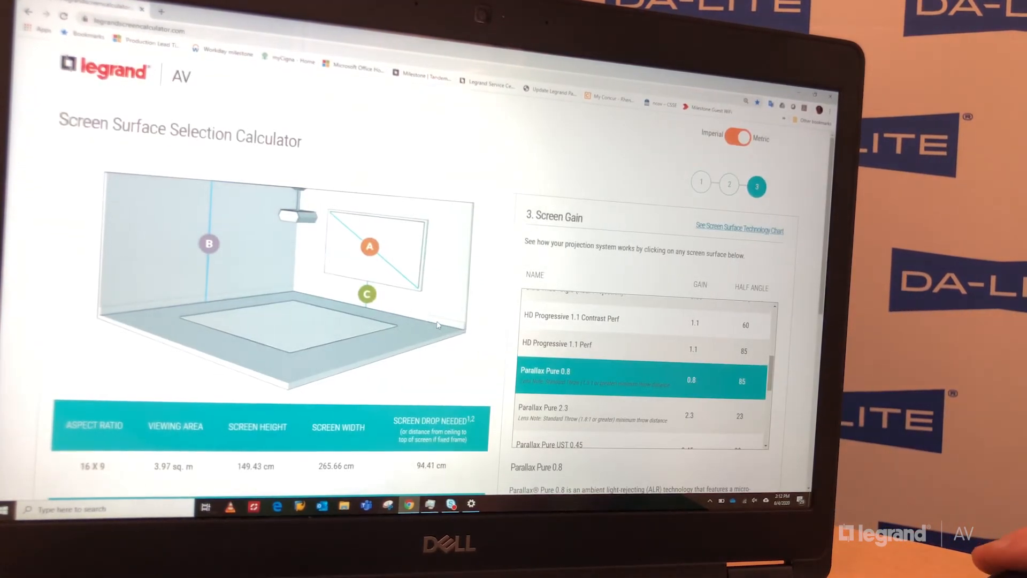
scroll(down, 3)
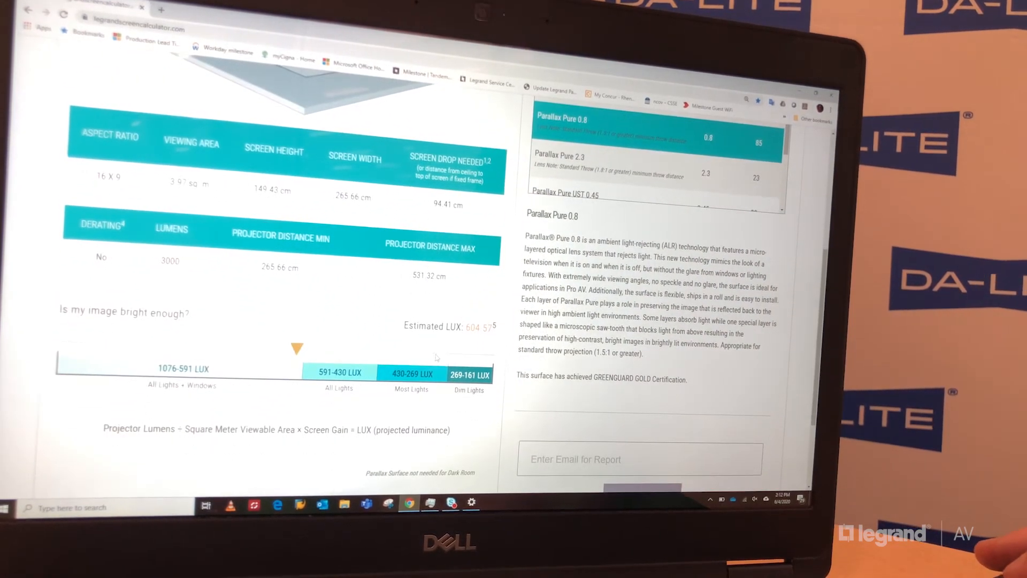